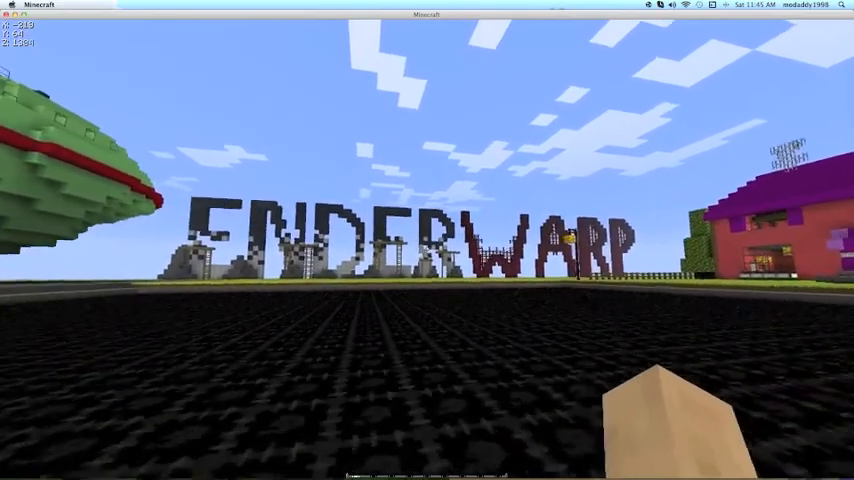
pyautogui.moveTo(428, 240)
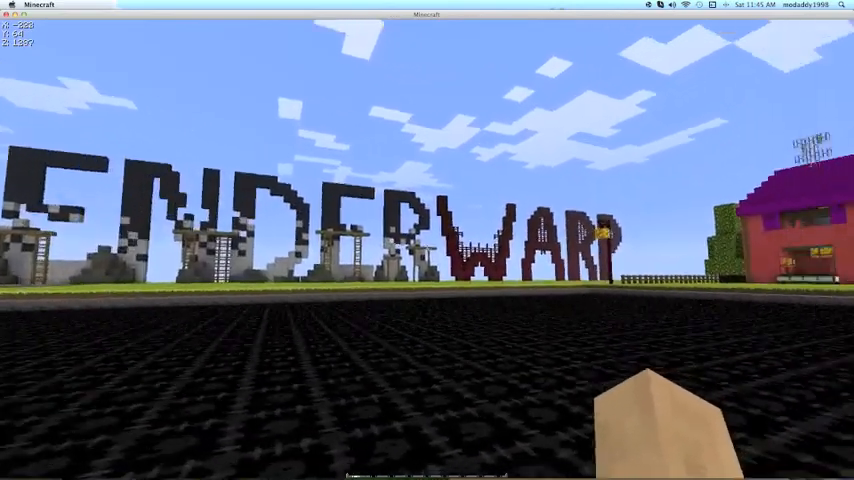
pyautogui.moveTo(428, 240)
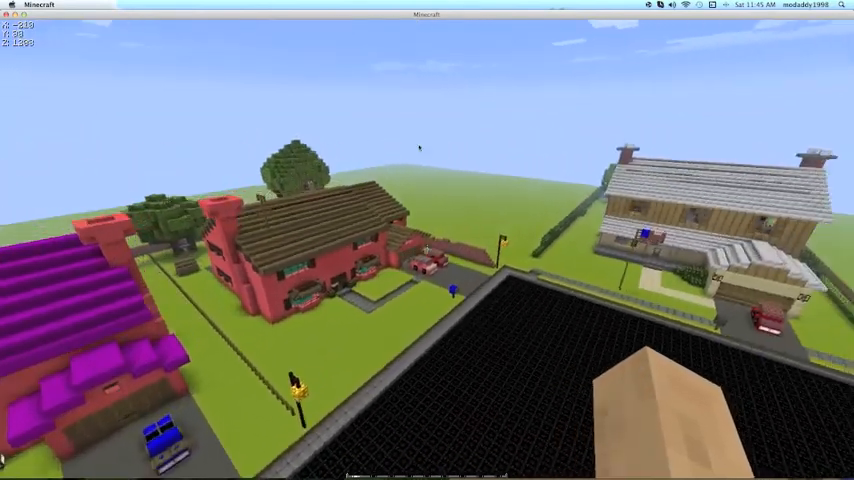
pyautogui.moveTo(418, 148)
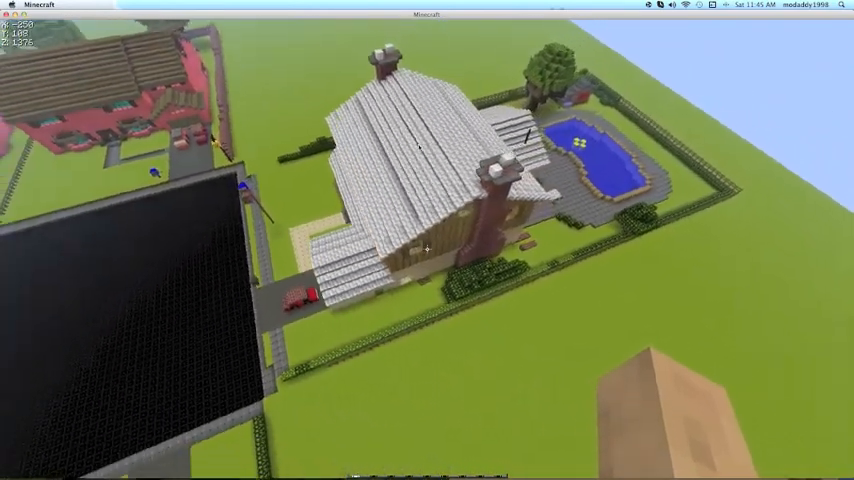
pyautogui.moveTo(428, 248)
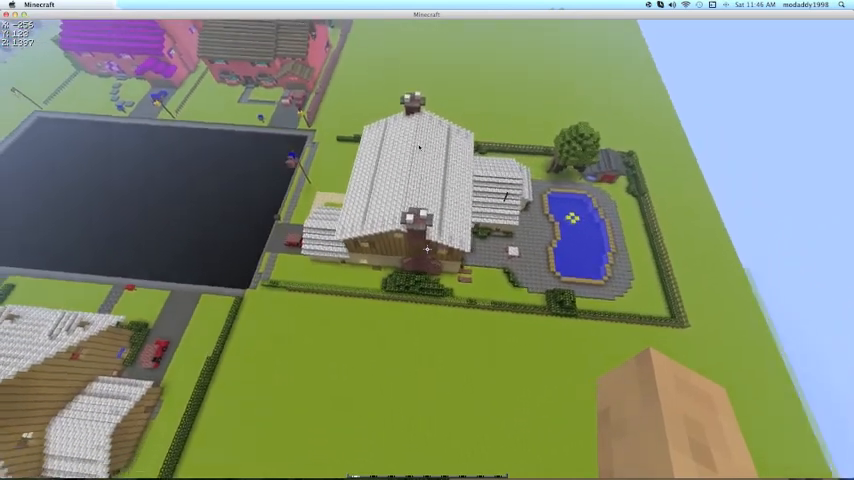
pyautogui.moveTo(428, 240)
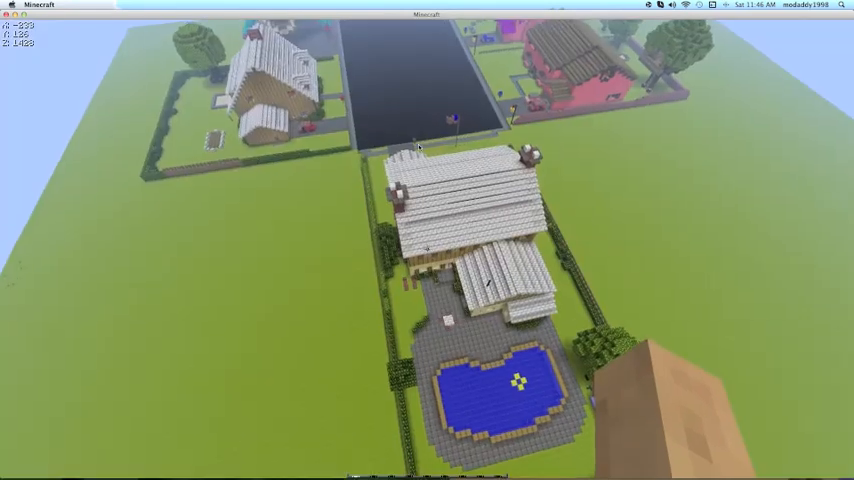
pyautogui.moveTo(420, 148)
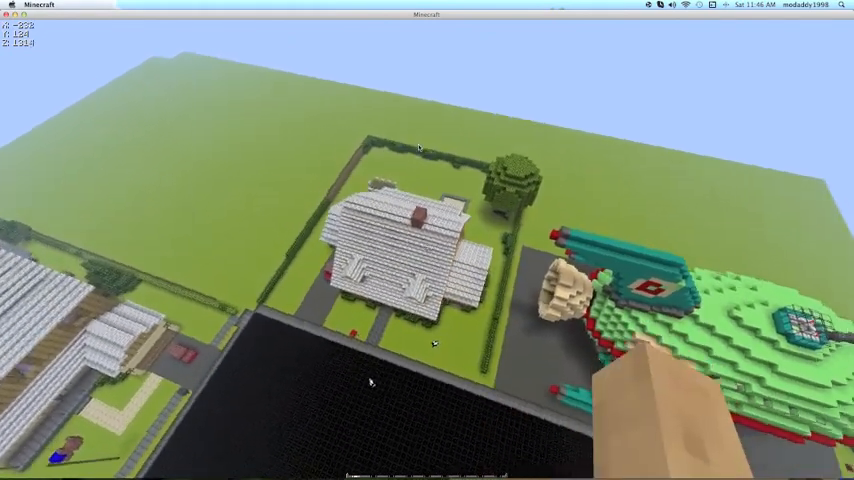
pyautogui.moveTo(428, 250)
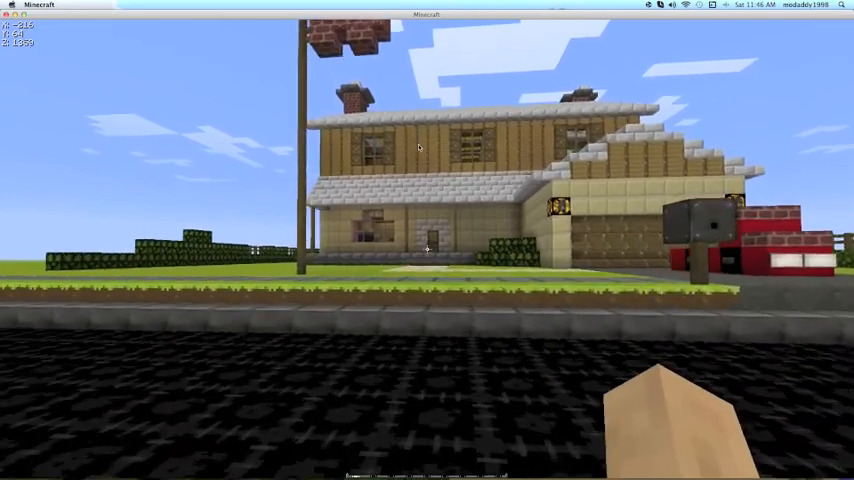
pyautogui.moveTo(428, 240)
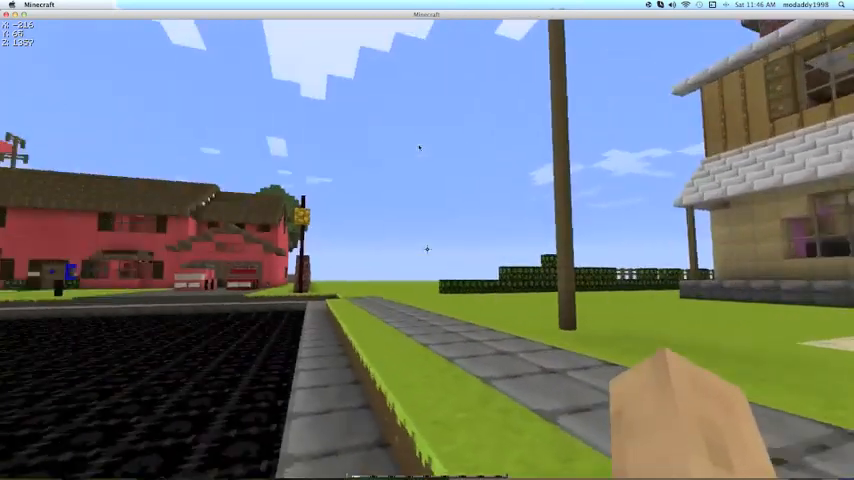
pyautogui.moveTo(428, 250)
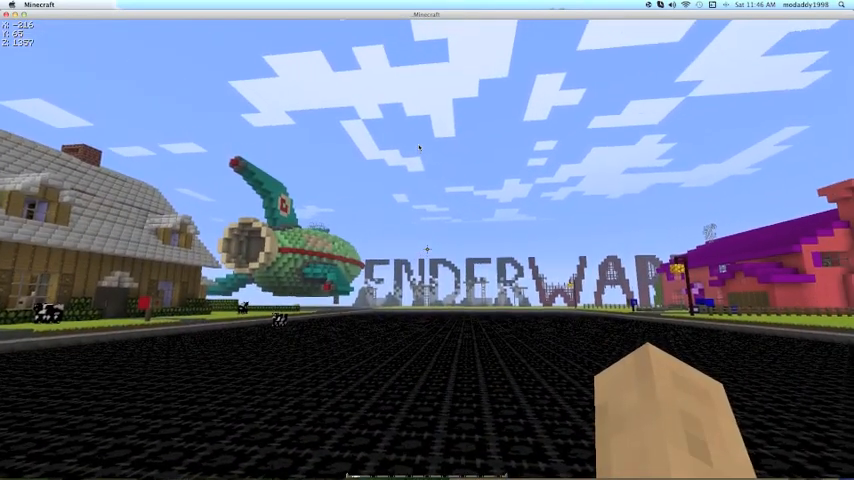